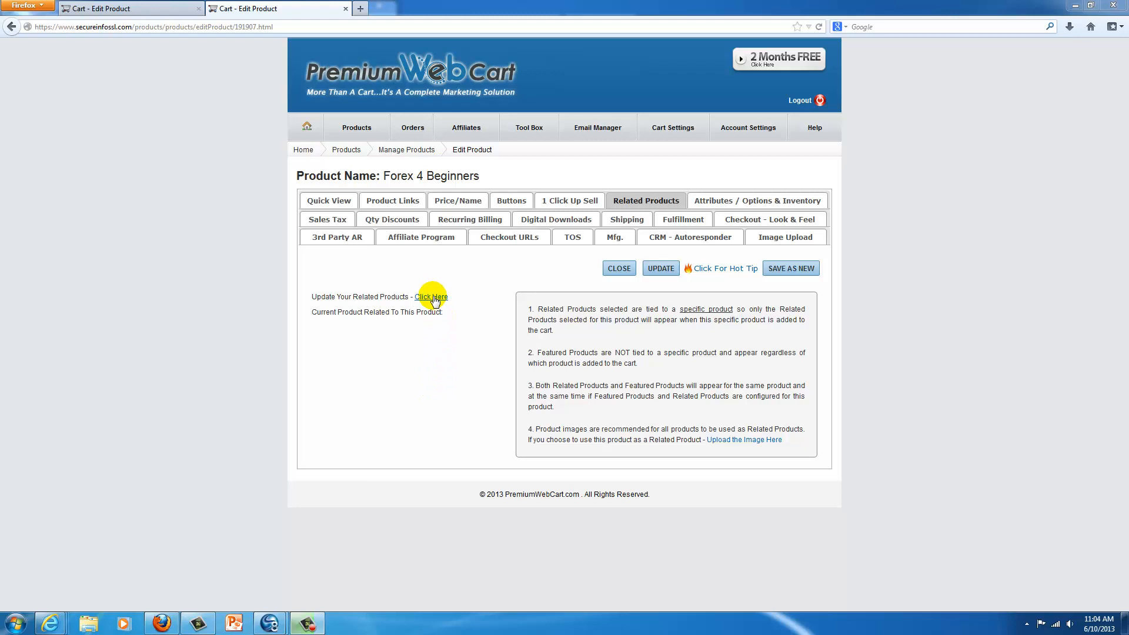
Assign Chrome Rim as a related product of Forex 4 Beginners and return to its Edit Product page.
{"action": "left_click", "coordinate": [431, 296]}
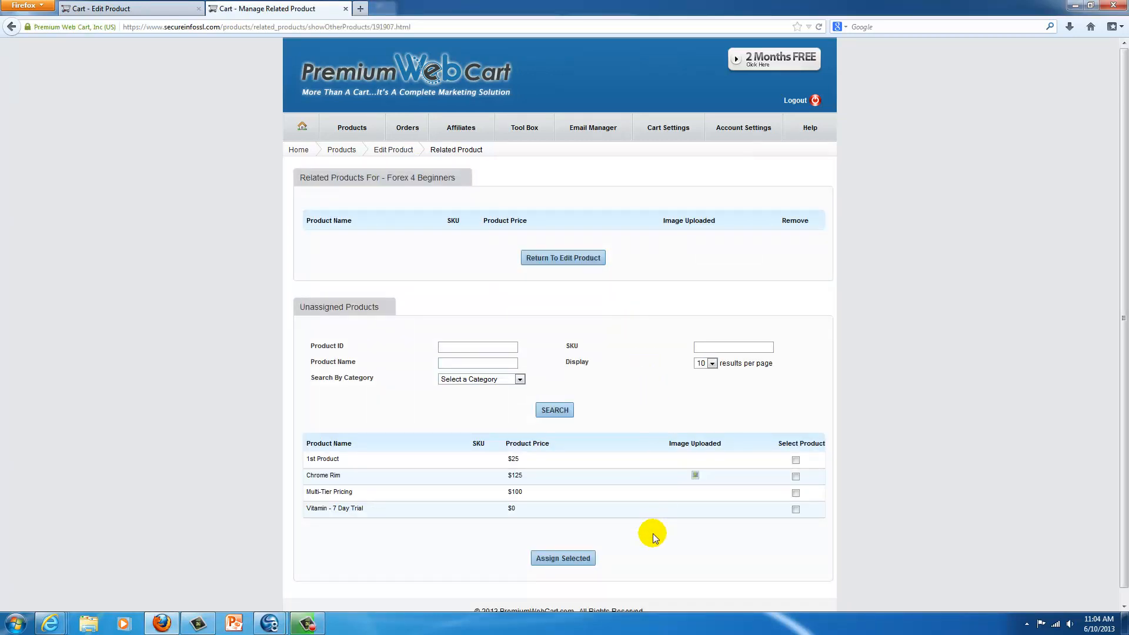
{"action": "scroll", "scroll_direction": "down", "scroll_amount": 3}
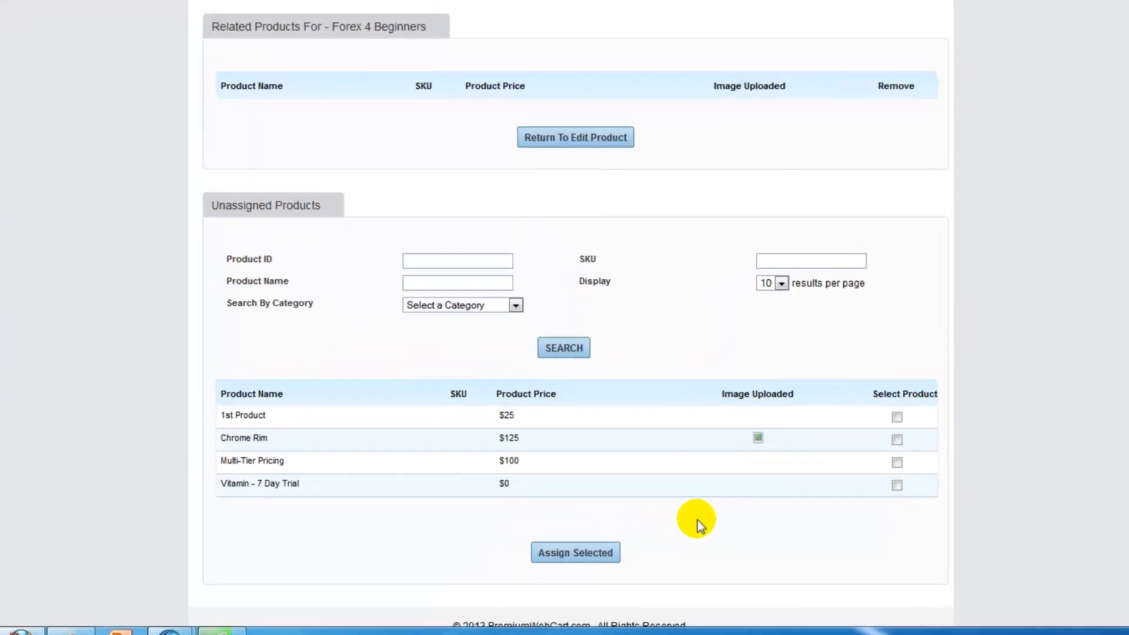
{"action": "left_click", "coordinate": [928, 430]}
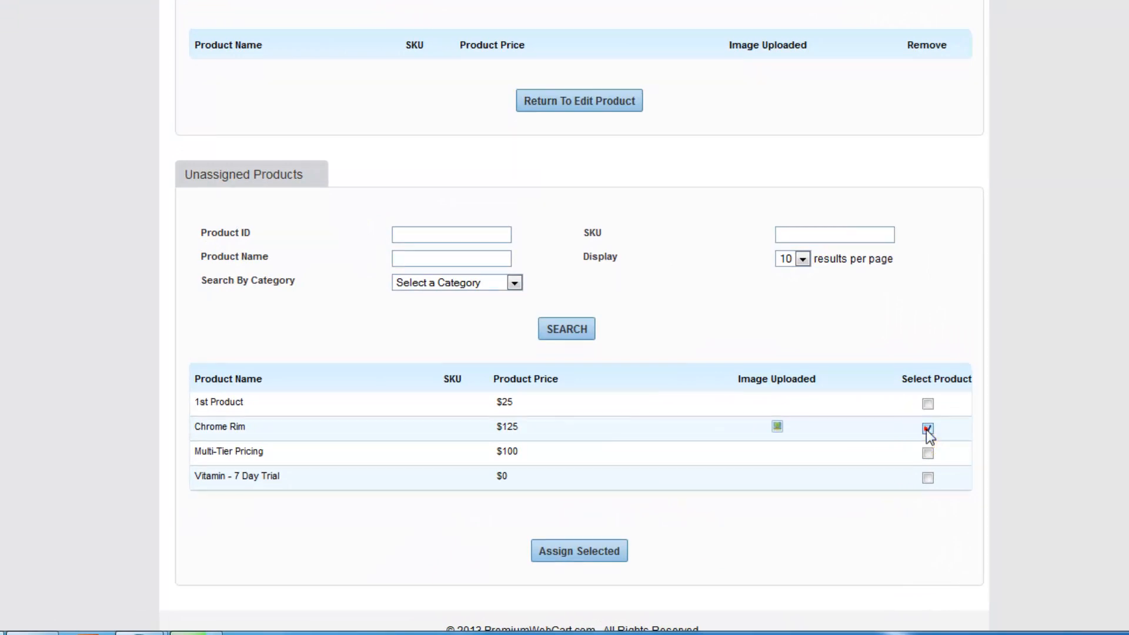
{"action": "left_click", "coordinate": [928, 429]}
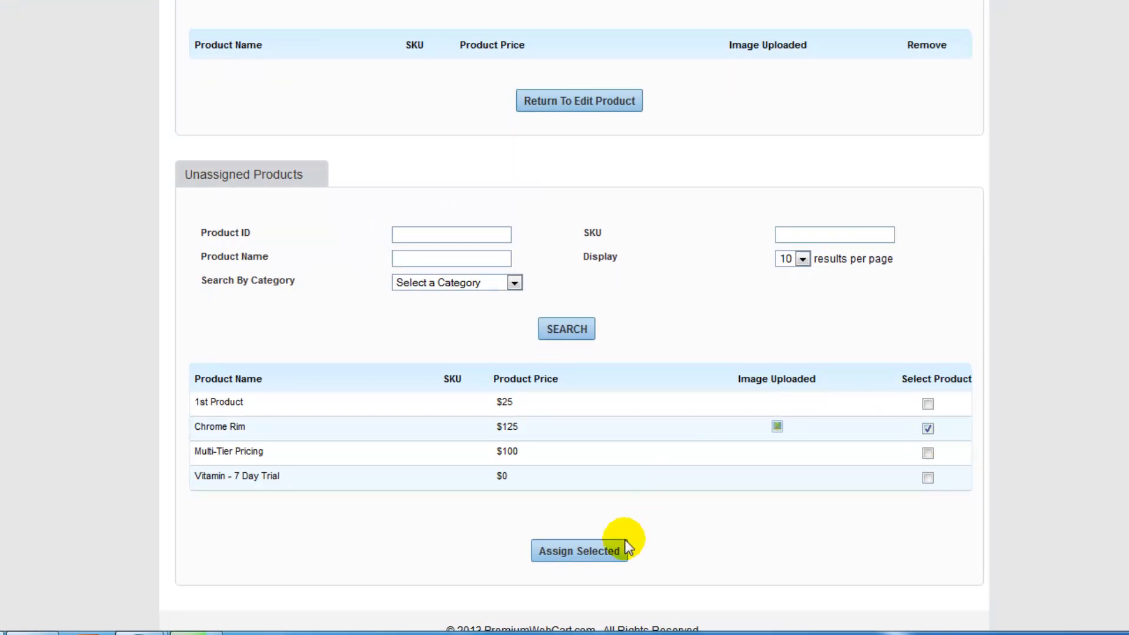
{"action": "left_click", "coordinate": [579, 550]}
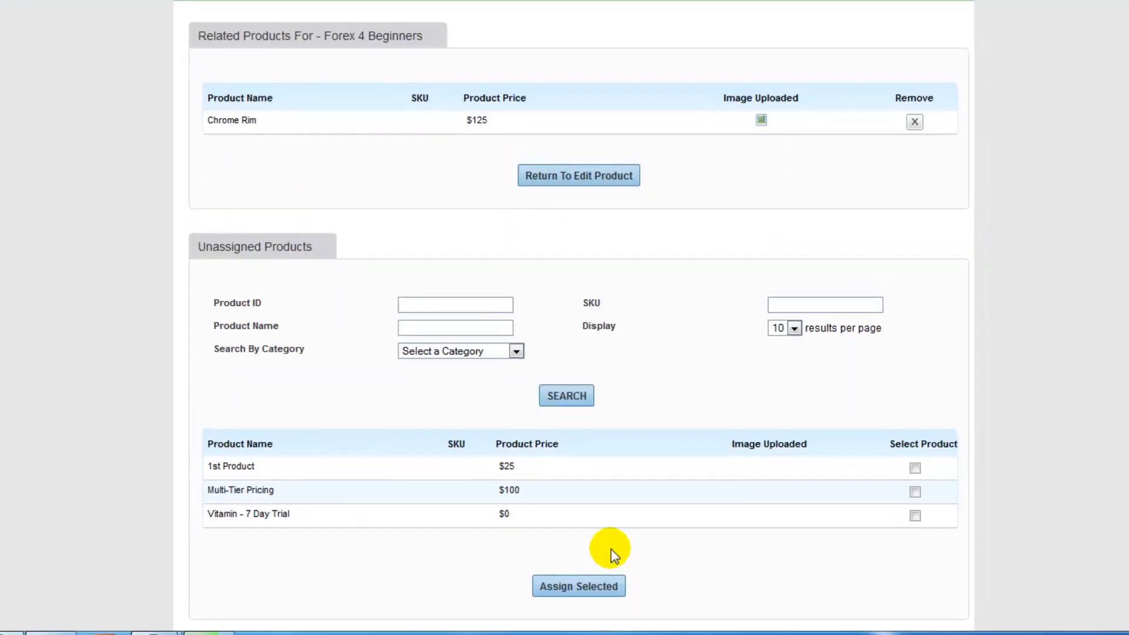
{"action": "left_click", "coordinate": [579, 586]}
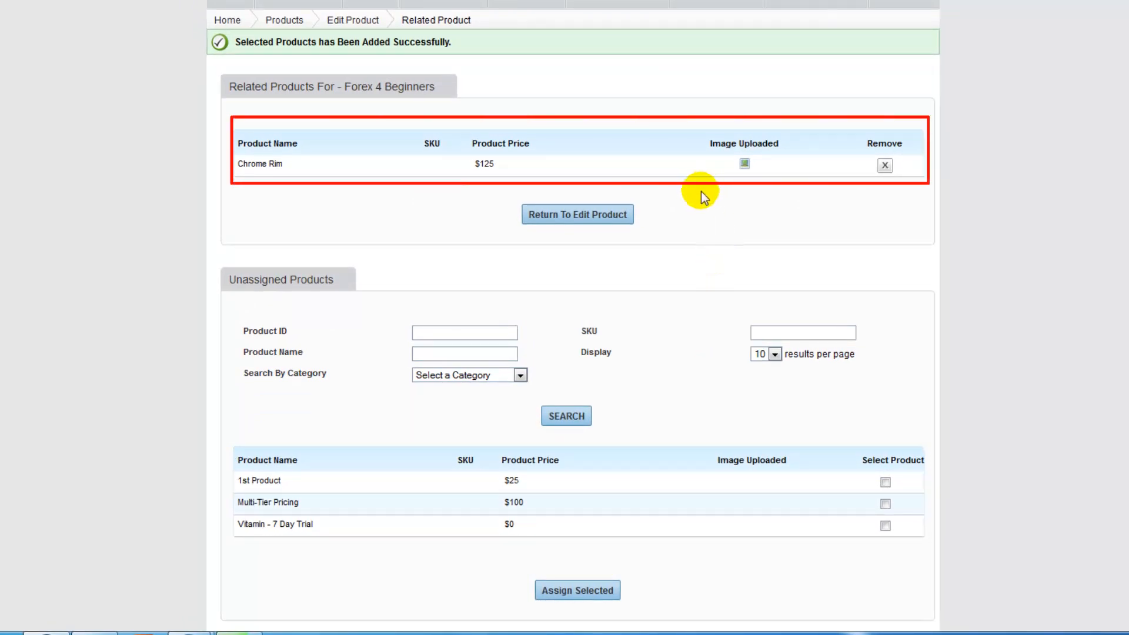
{"action": "mouse_move", "coordinate": [720, 256]}
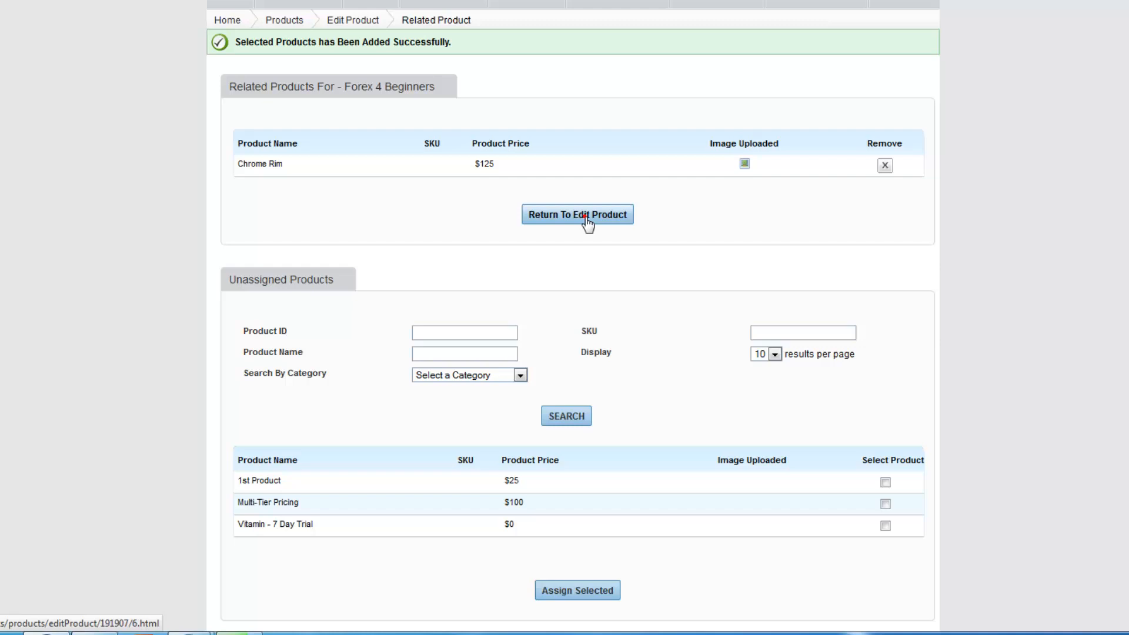
{"action": "left_click", "coordinate": [576, 214]}
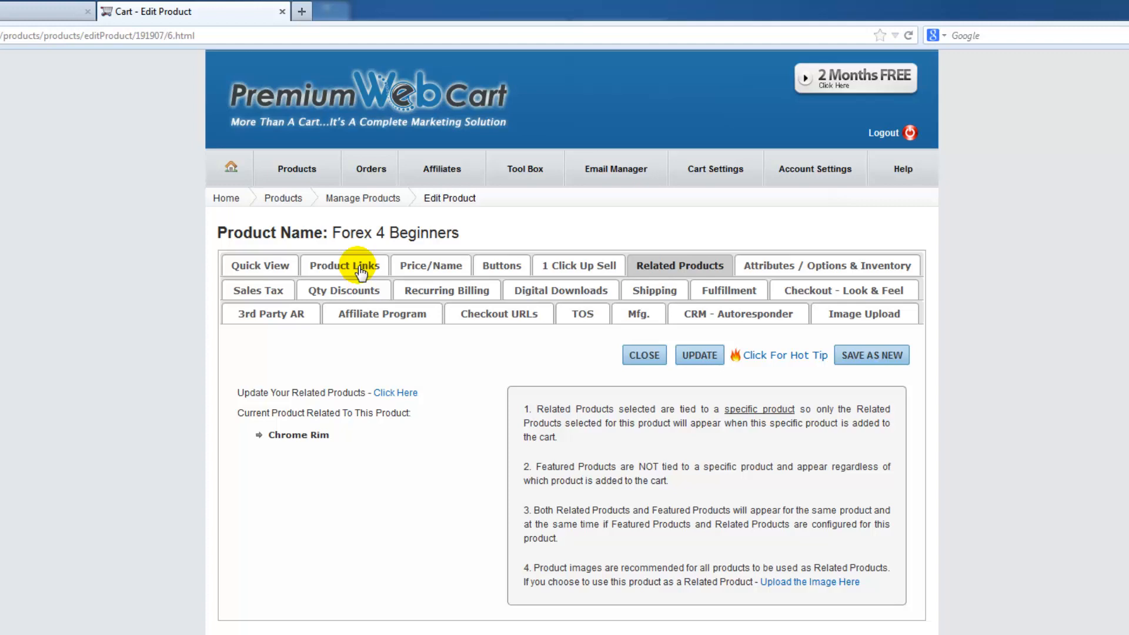
Show the 2 Step Checkout product link for Forex 4 Beginners and test it in the live cart.
{"action": "left_click", "coordinate": [343, 264]}
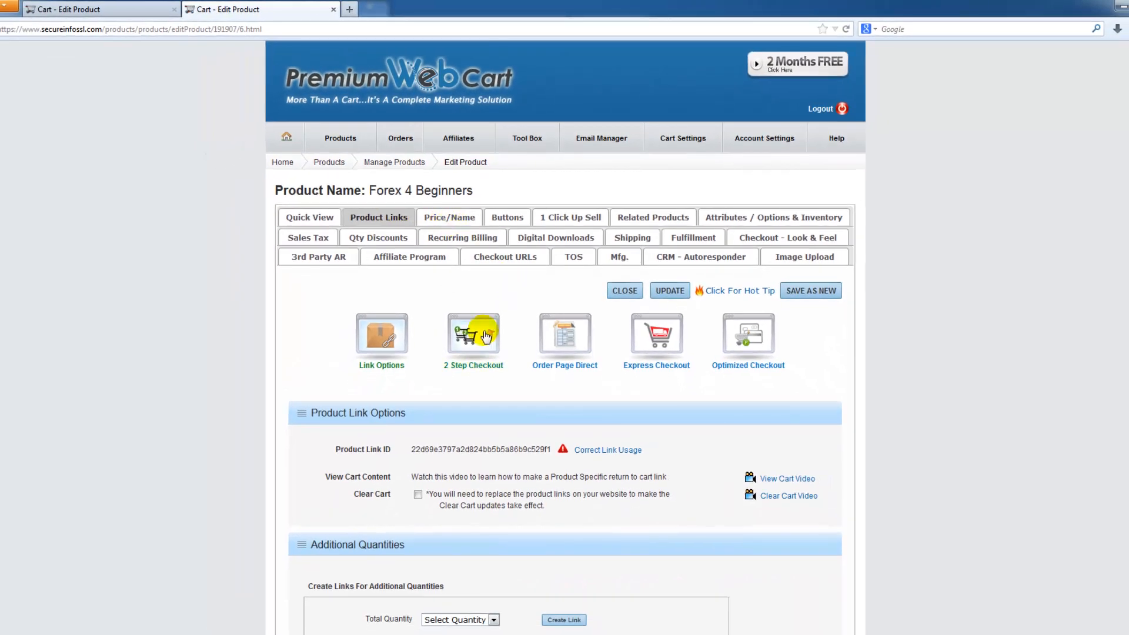
{"action": "left_click", "coordinate": [474, 335]}
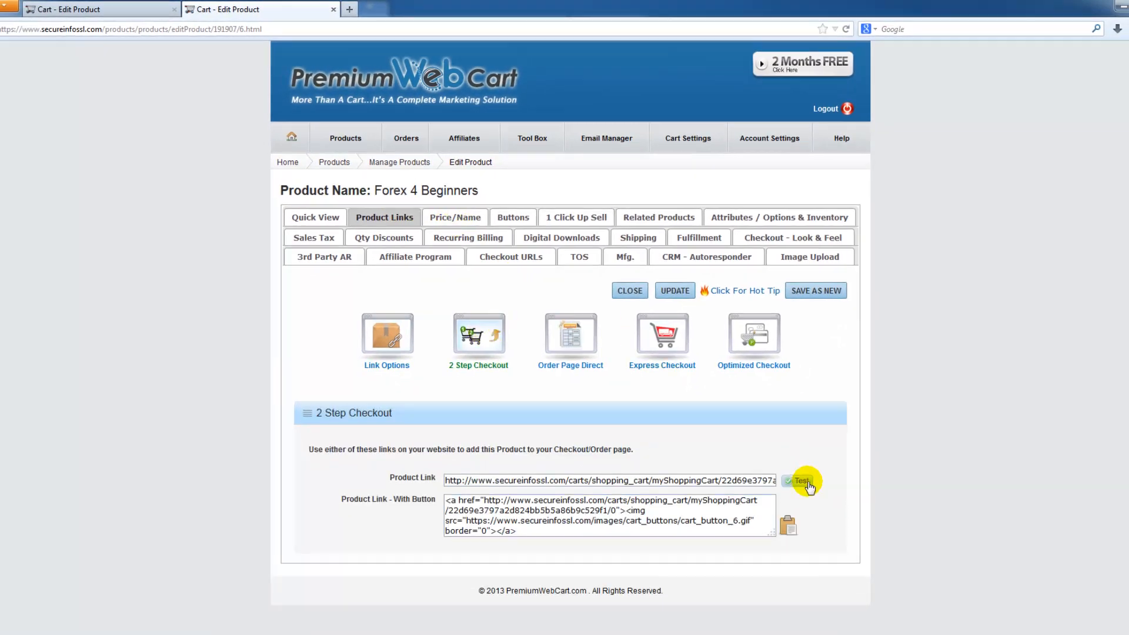
{"action": "left_click", "coordinate": [801, 481]}
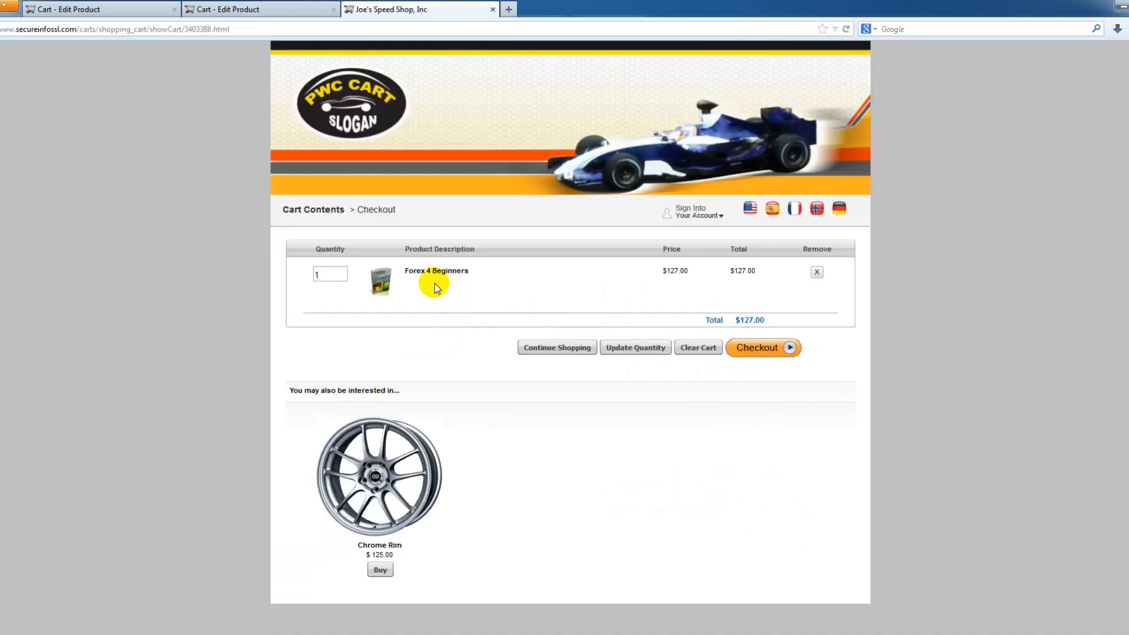
{"action": "mouse_move", "coordinate": [766, 406]}
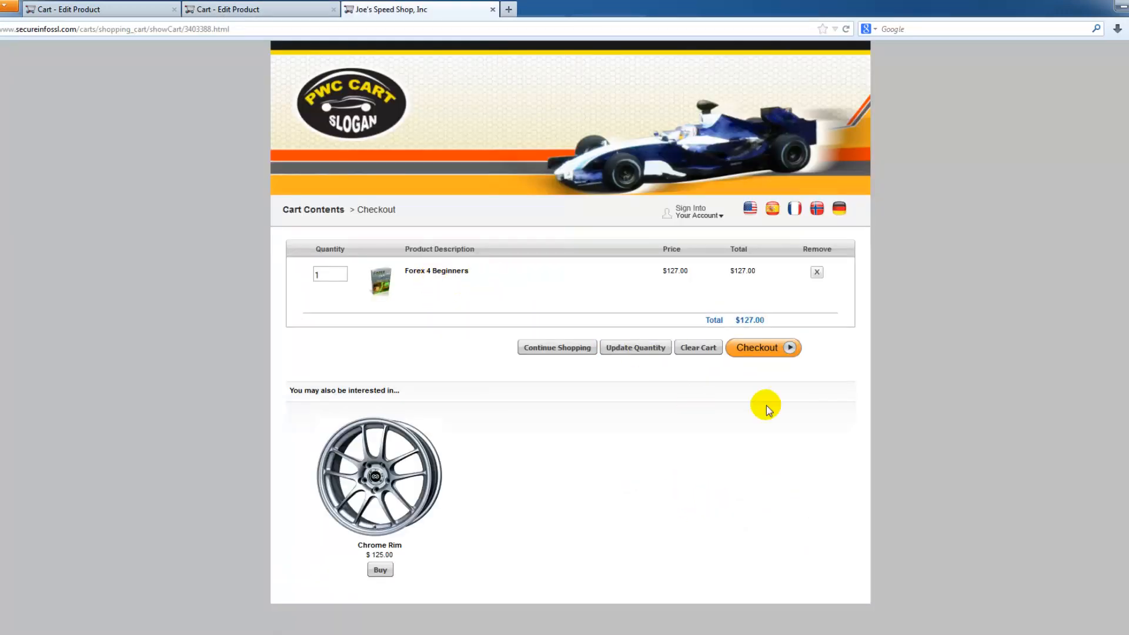
{"action": "mouse_move", "coordinate": [421, 529]}
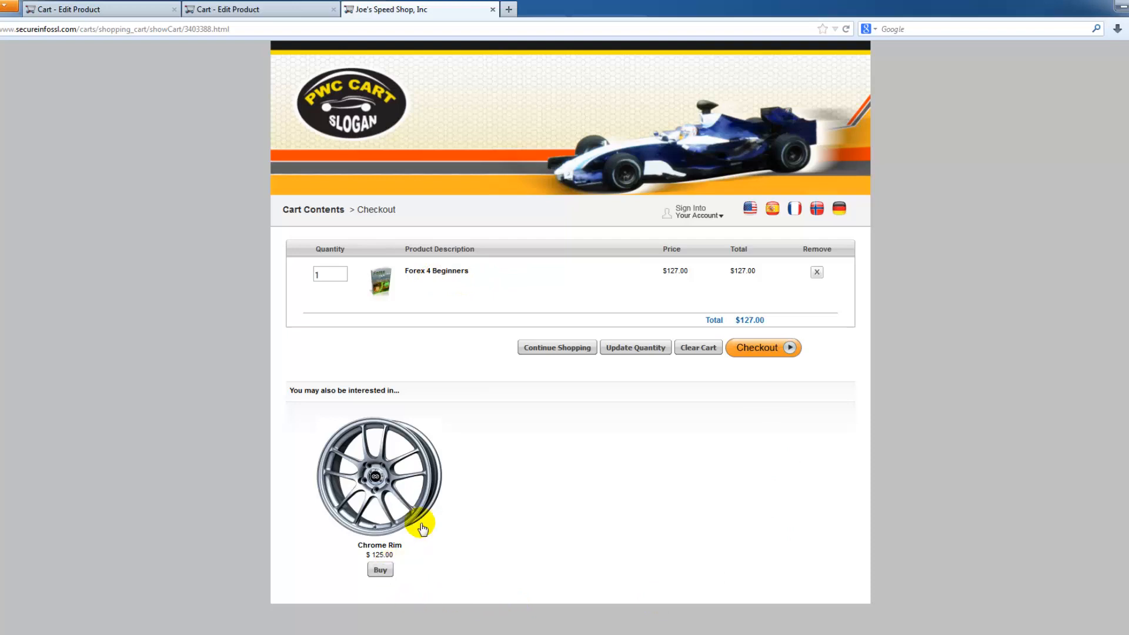
{"action": "mouse_move", "coordinate": [385, 568]}
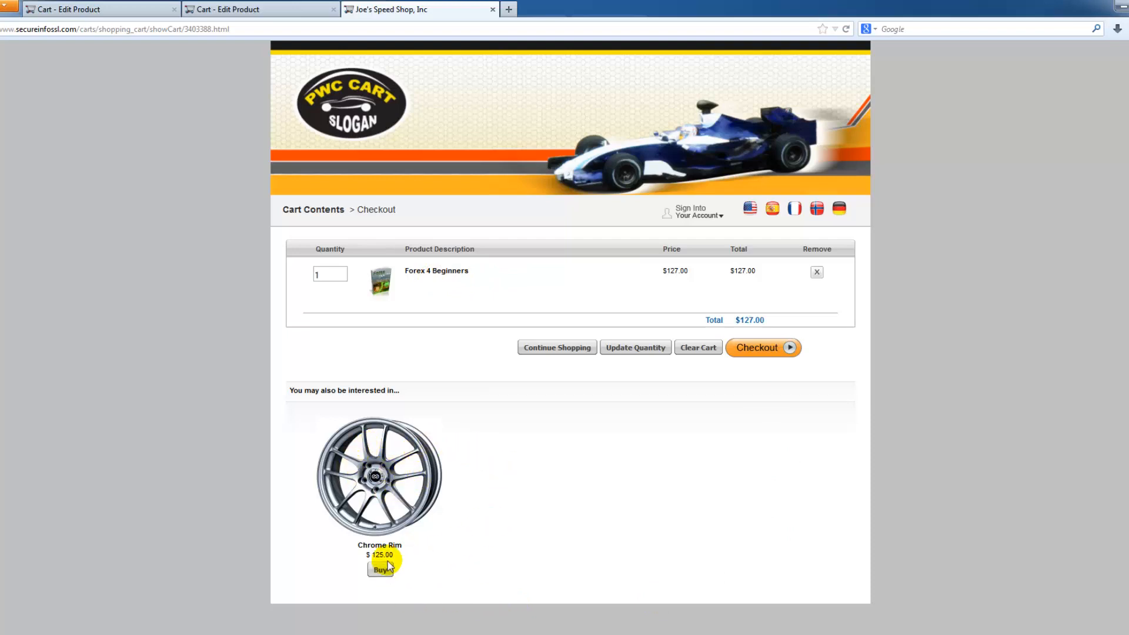
Review the cart page suggesting Chrome Rim and return to the Manage Product list.
{"action": "left_click", "coordinate": [380, 569]}
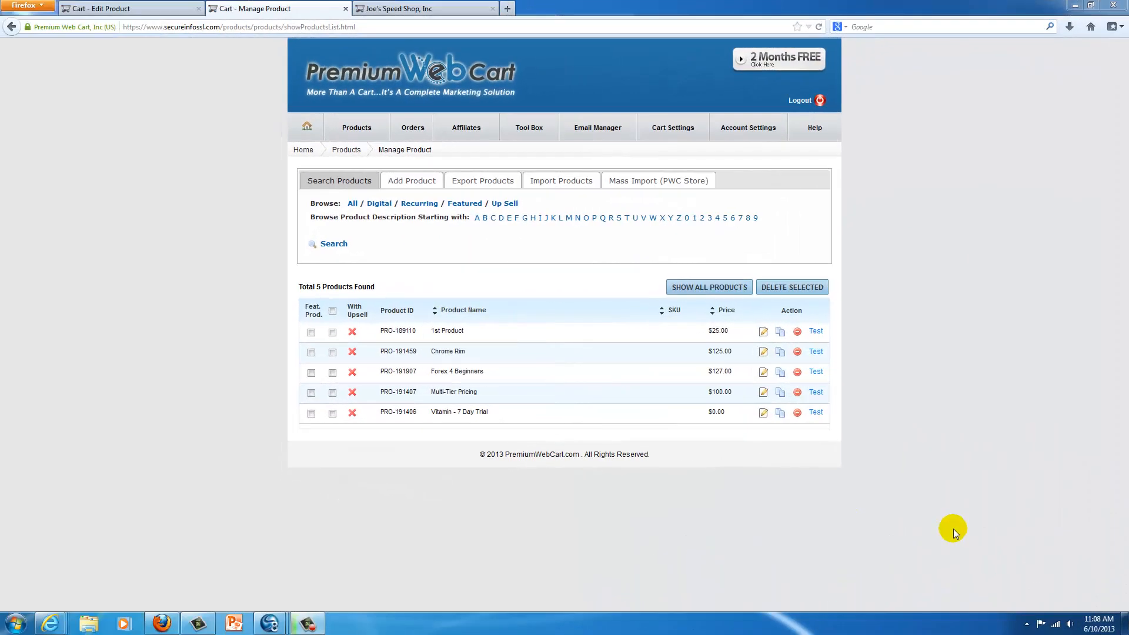
{"action": "mouse_move", "coordinate": [942, 544]}
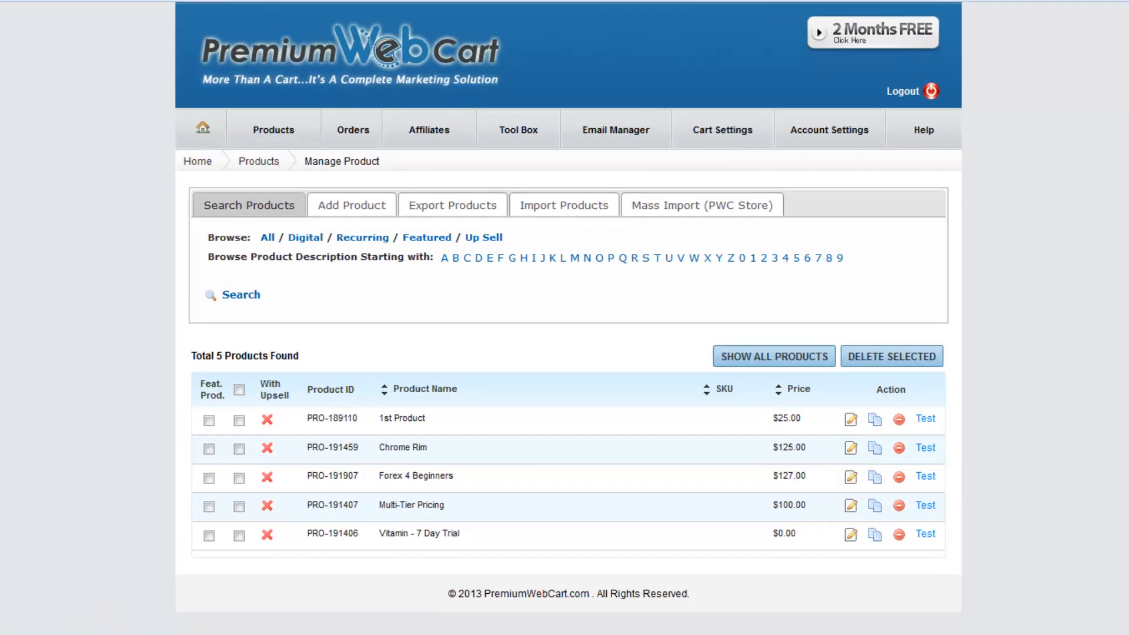
Tick Feat. Prod. for Vitamin - 7 Day Trial and test 1st Product in the live cart.
{"action": "left_click", "coordinate": [209, 536]}
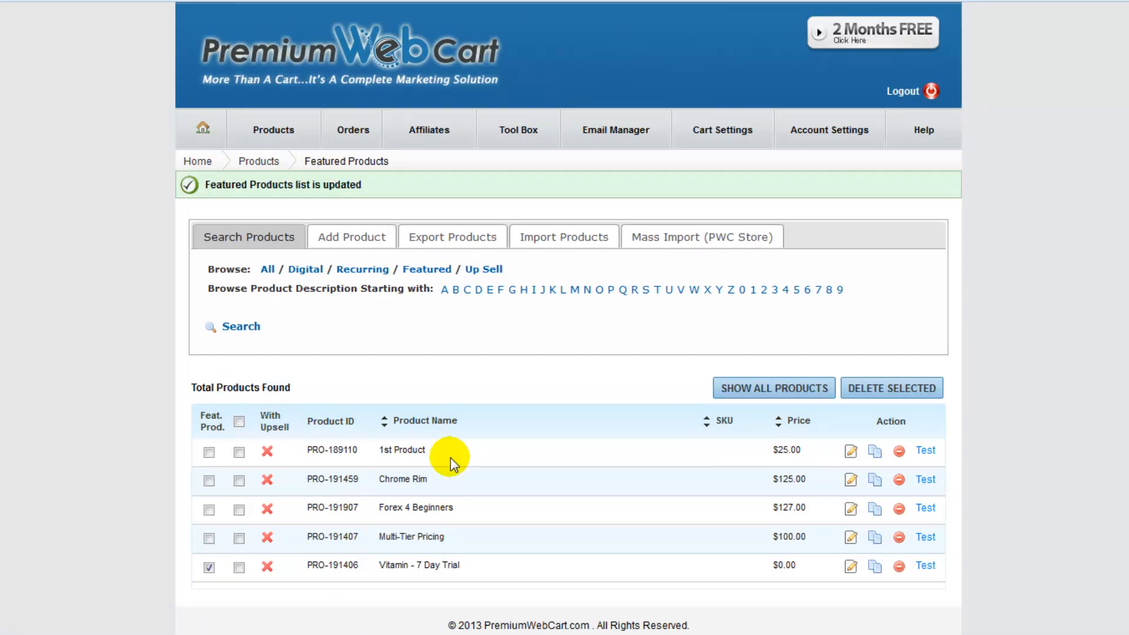
{"action": "left_click", "coordinate": [926, 451]}
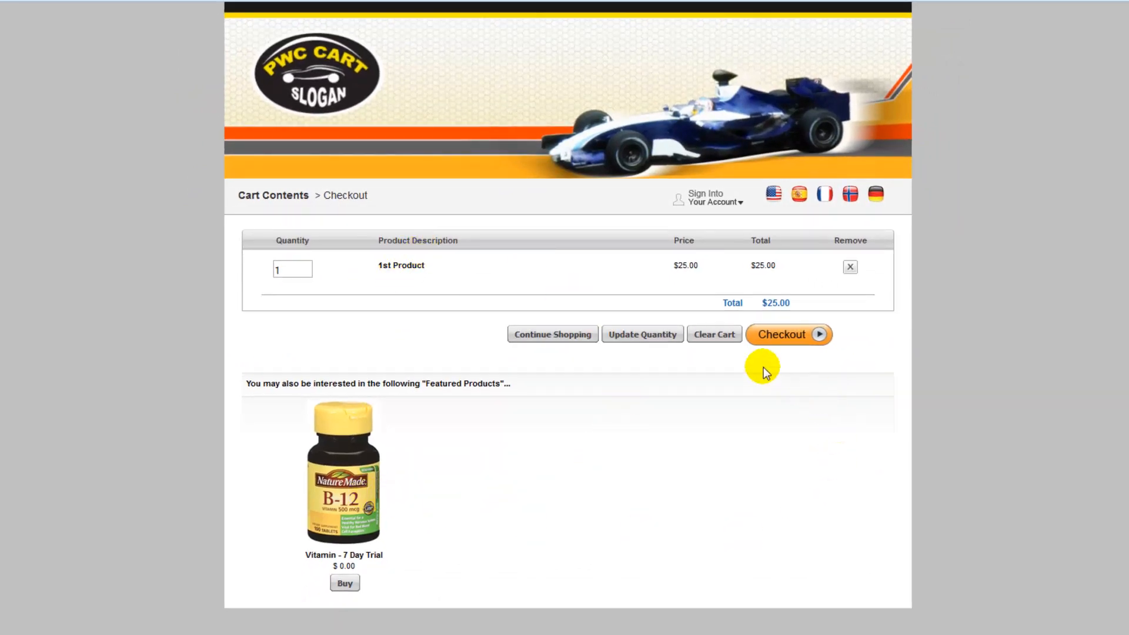
Review the 1st Product cart page listing Vitamin - 7 Day Trial under Featured Products.
{"action": "left_click", "coordinate": [714, 334]}
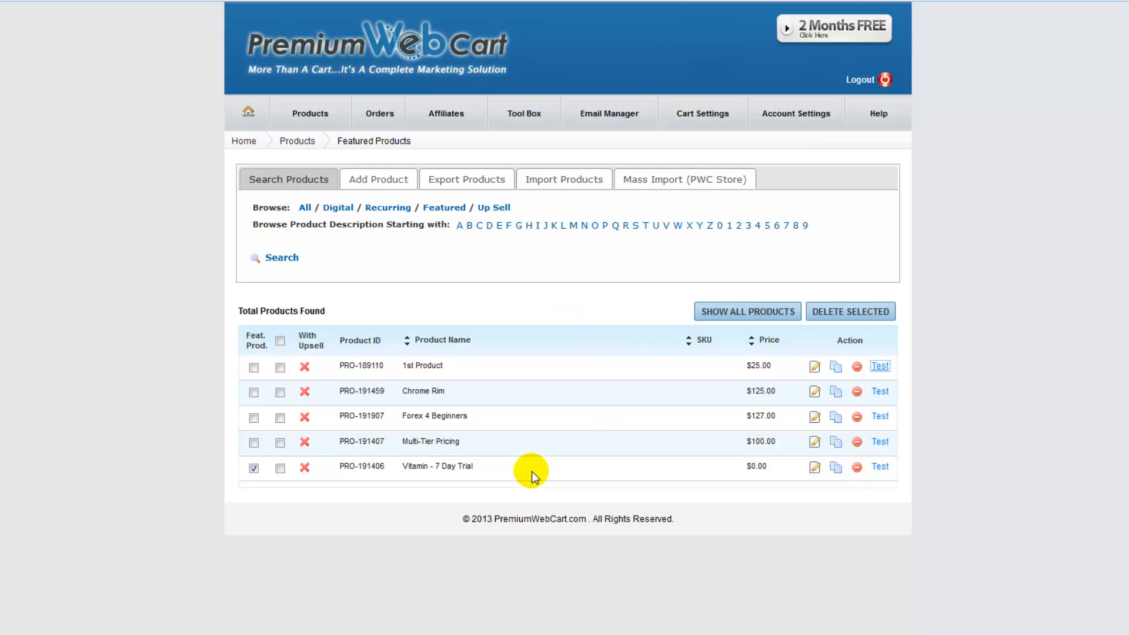
{"action": "mouse_move", "coordinate": [731, 437]}
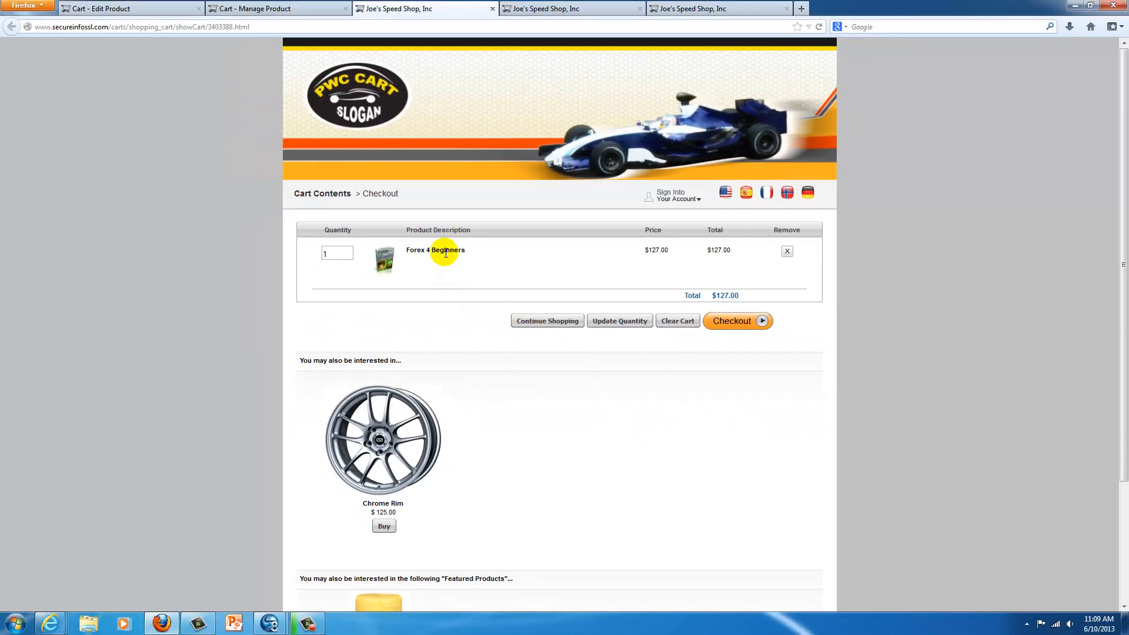
Scroll the Forex 4 Beginners cart page to show Chrome Rim and featured Vitamin - 7 Day Trial.
{"action": "scroll", "scroll_direction": "down", "scroll_amount": 3}
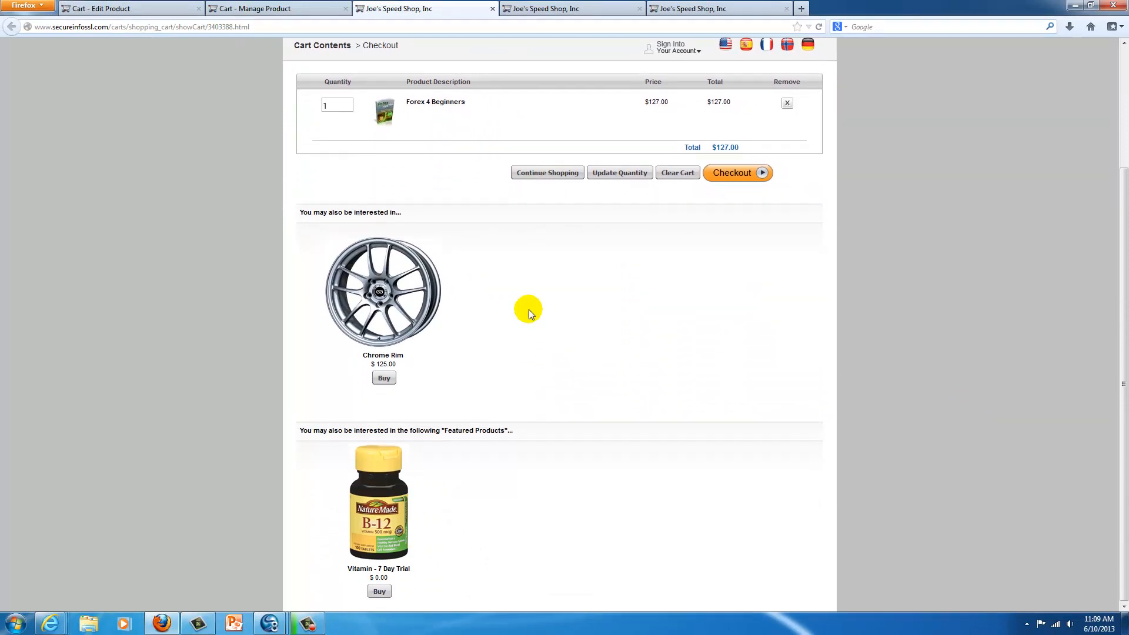